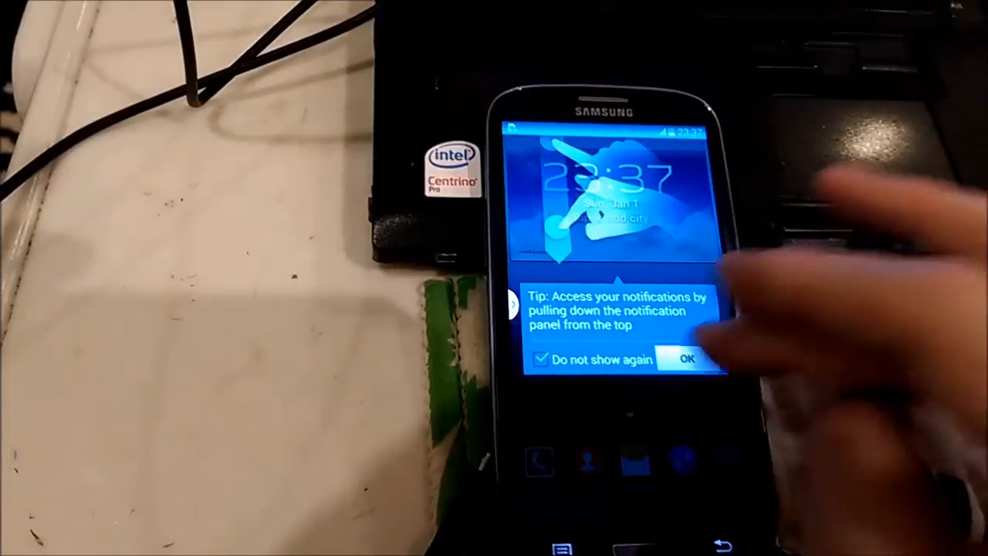
- Reach About device in Settings, showing model SGH-T999V, Android 4.4.2 and the baseband version
{"action": "left_click", "coordinate": [686, 358]}
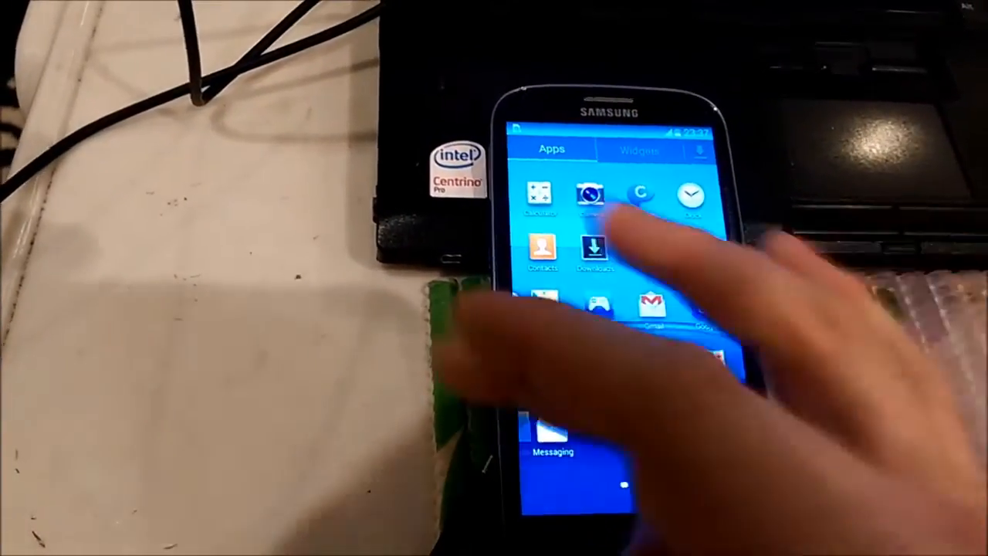
{"action": "left_click", "coordinate": [589, 193]}
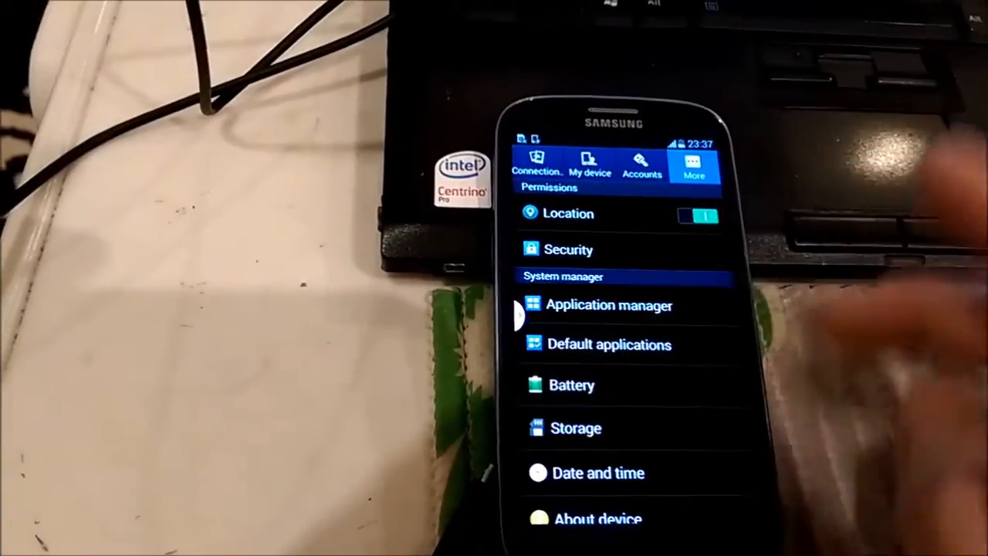
{"action": "left_click", "coordinate": [599, 517]}
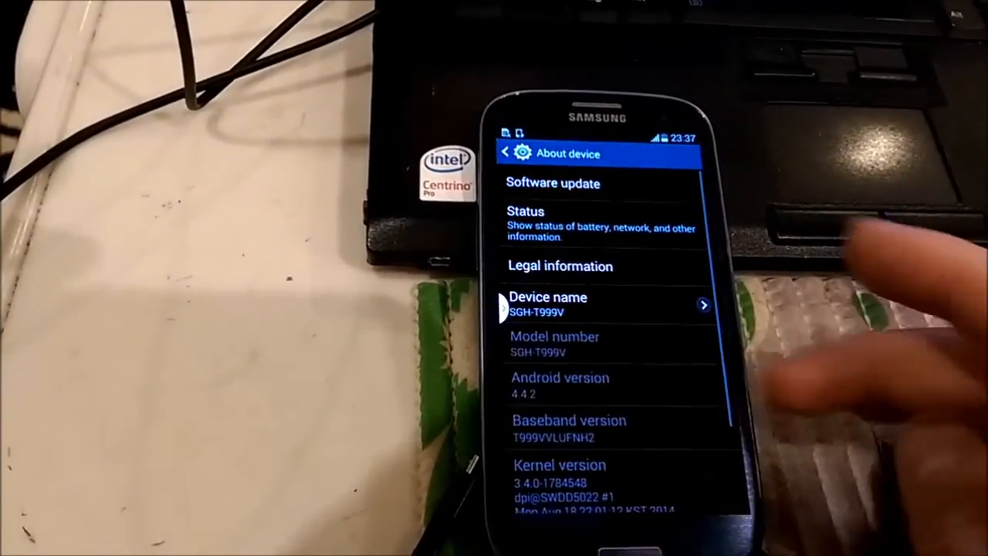